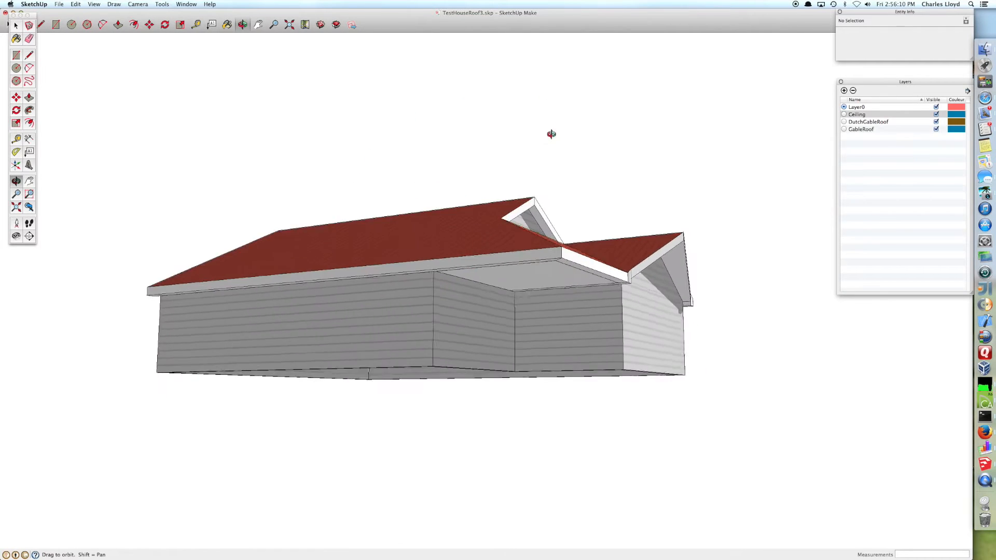
Orbit around the roof junction and down into the house to inspect the walls from inside
drag(551, 134, 148, 272)
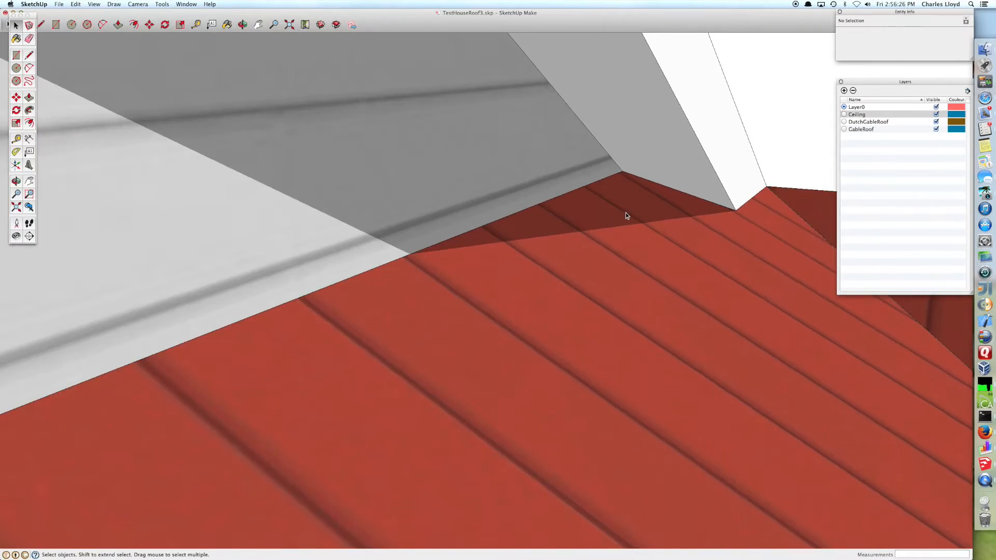
drag(625, 216, 458, 219)
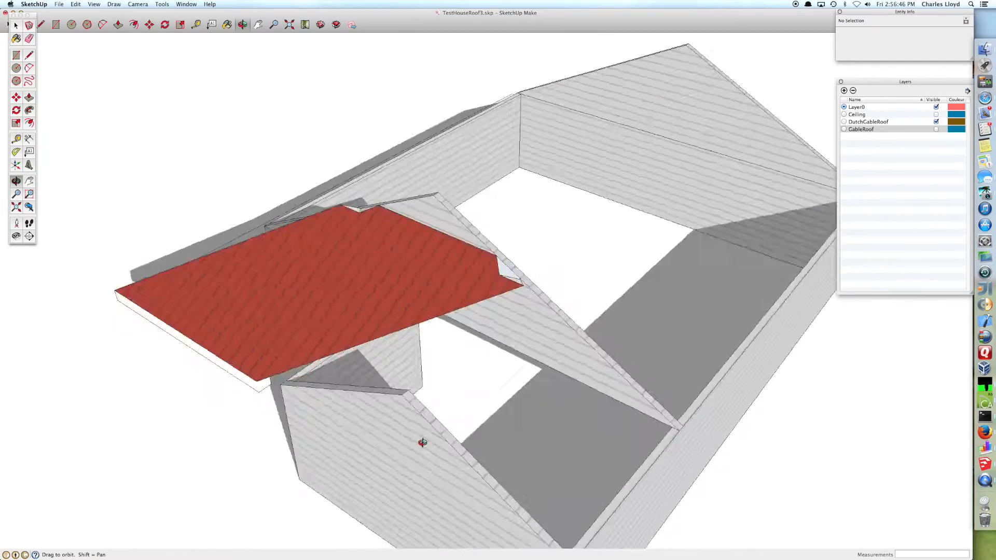
drag(422, 443, 433, 411)
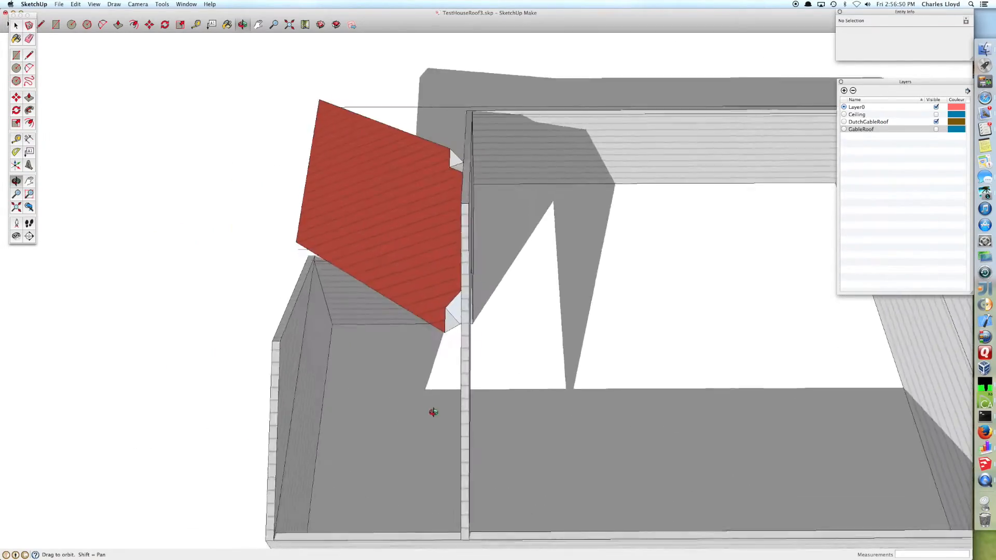
drag(433, 412, 564, 281)
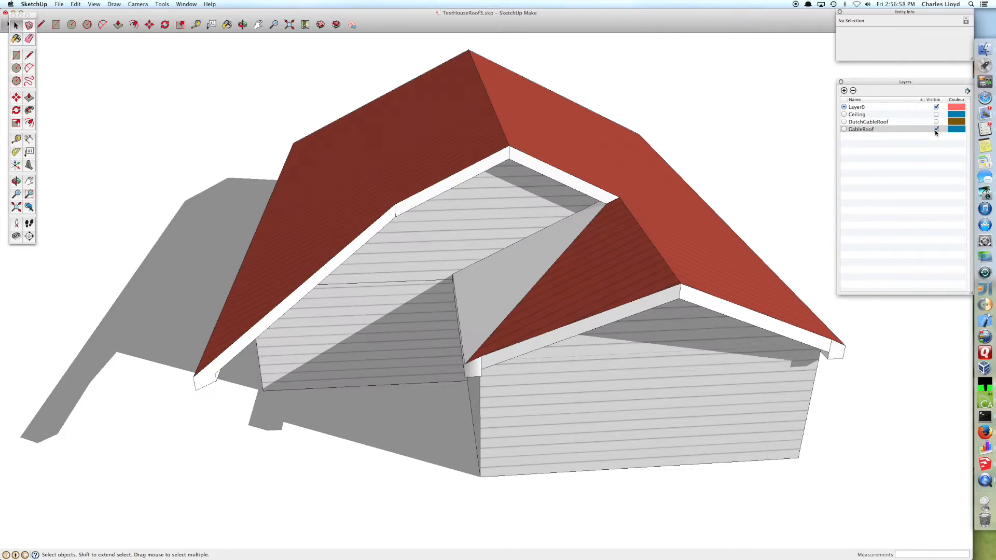
Show the hidden roof layer, inspect its panel from below, and bring up the Window menu
click(936, 121)
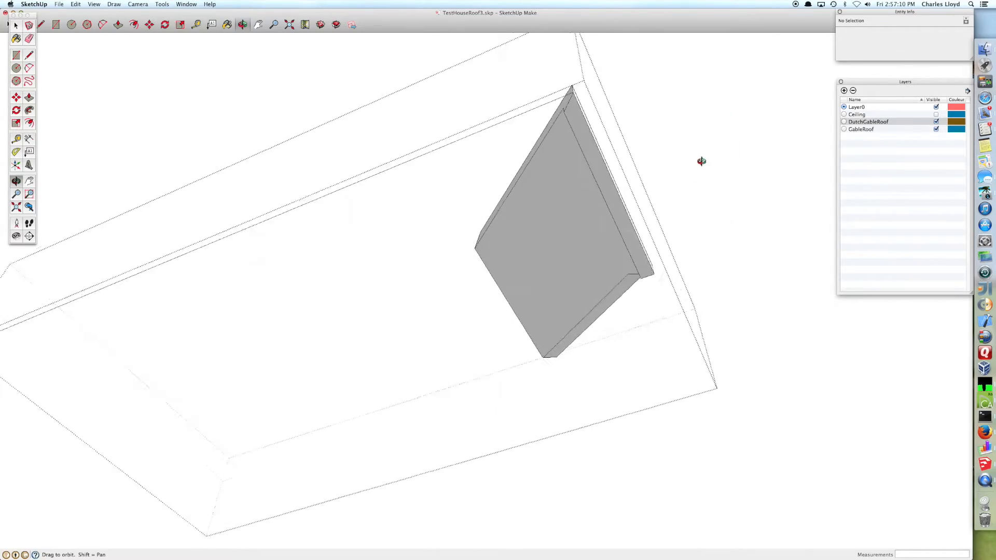
drag(701, 161, 711, 508)
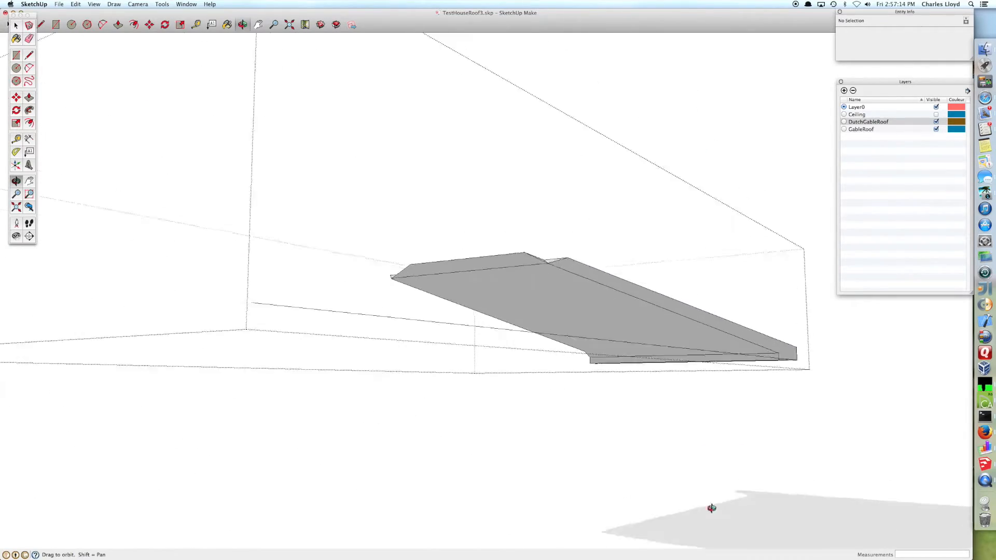
drag(712, 508, 365, 312)
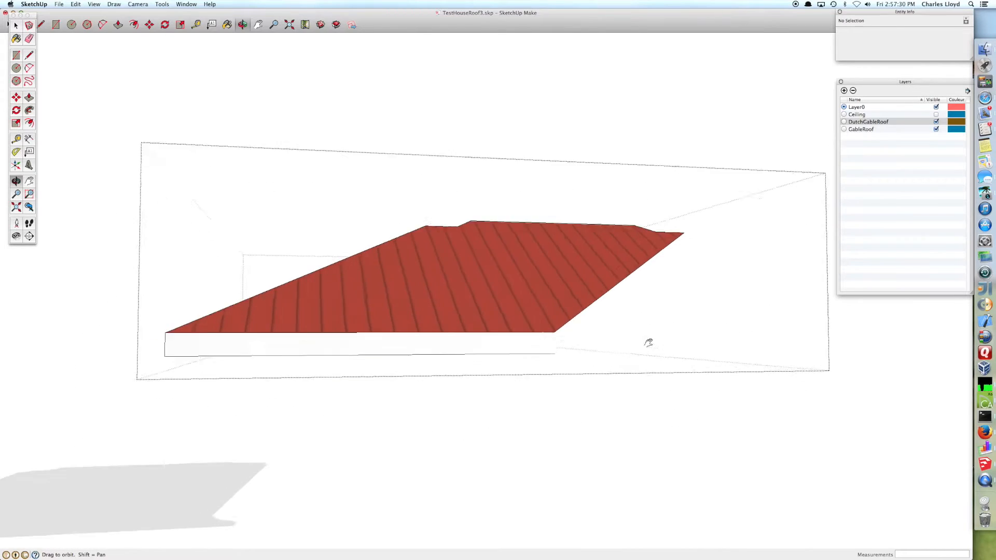
click(186, 5)
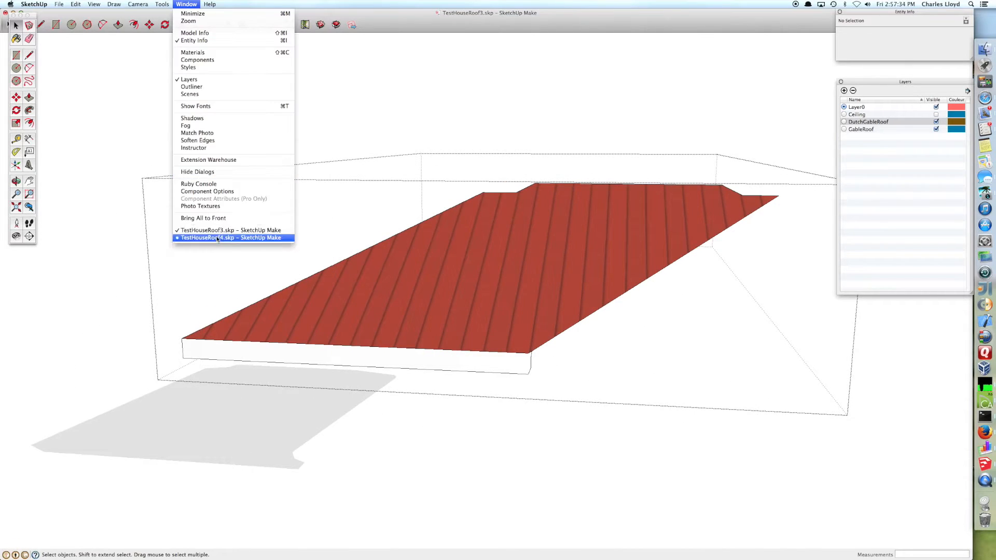
Switch to the TestHouseRoof4.skp model from the list of open windows
click(231, 238)
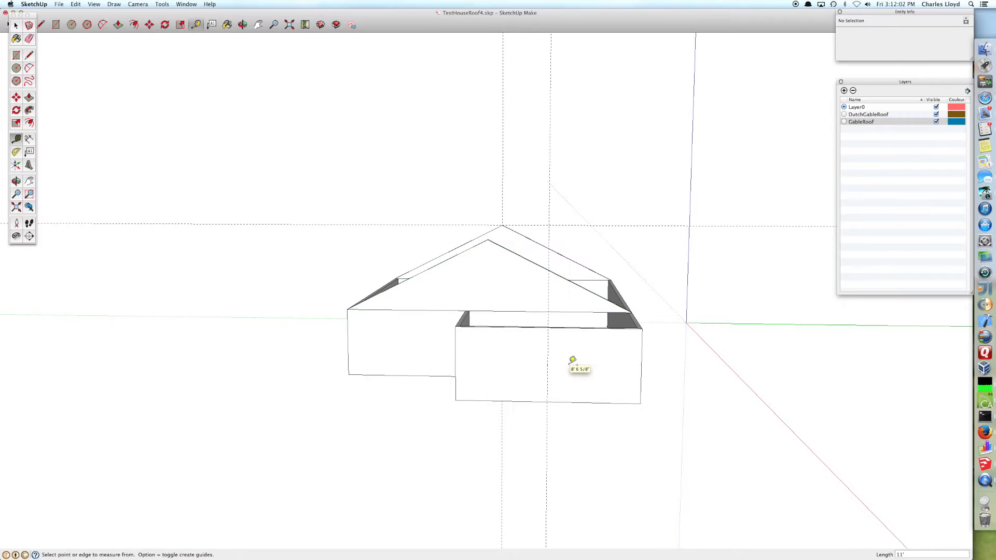
mouse_move(579, 302)
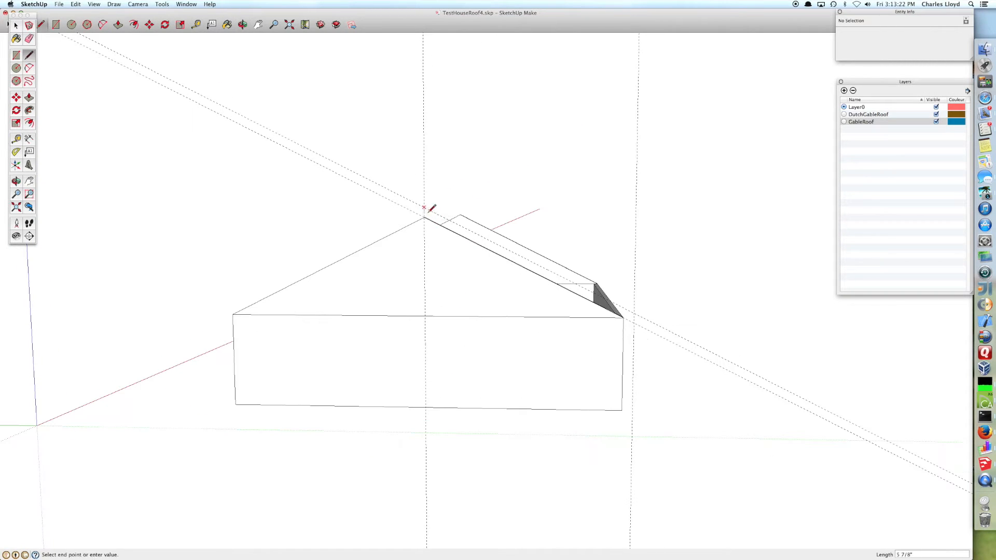
mouse_move(424, 217)
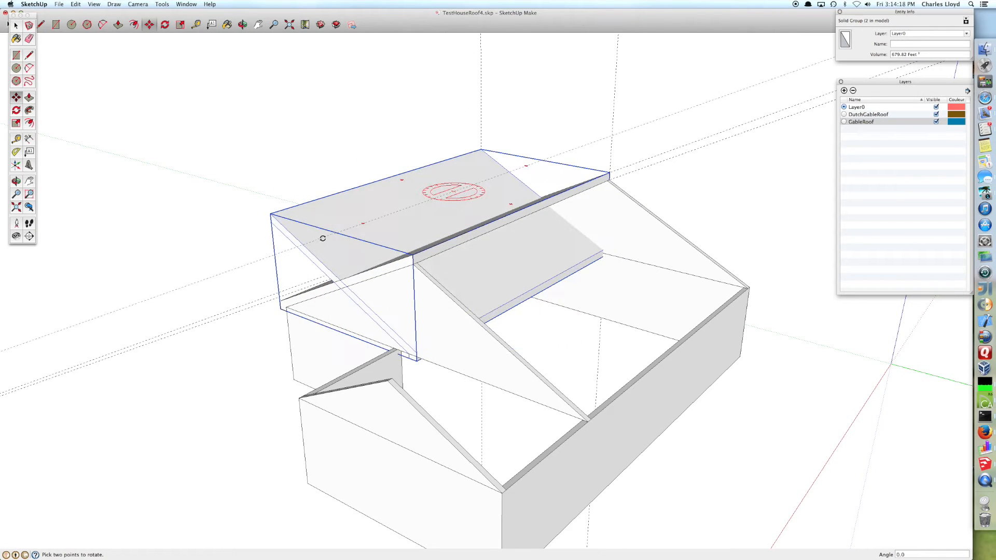
Rotate the roof slab to match the roof pitch
drag(445, 254, 696, 392)
text(explode)
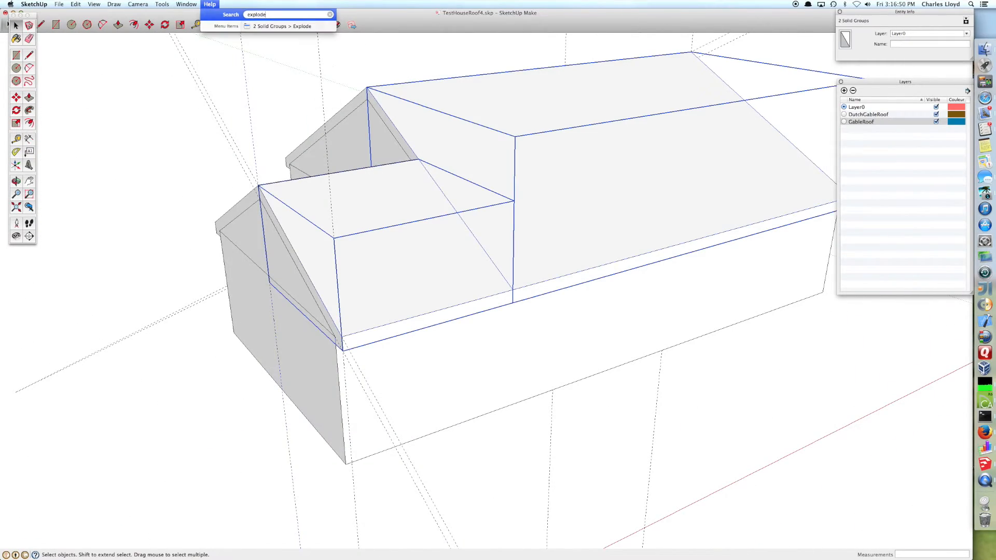
Explode the two selected roof groups, then the remaining group, into loose geometry
click(287, 26)
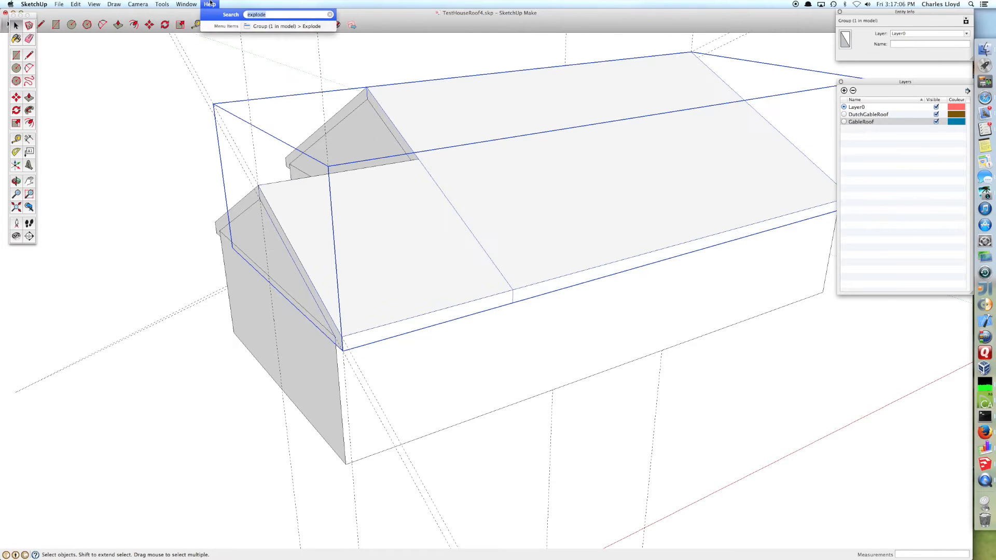
click(286, 25)
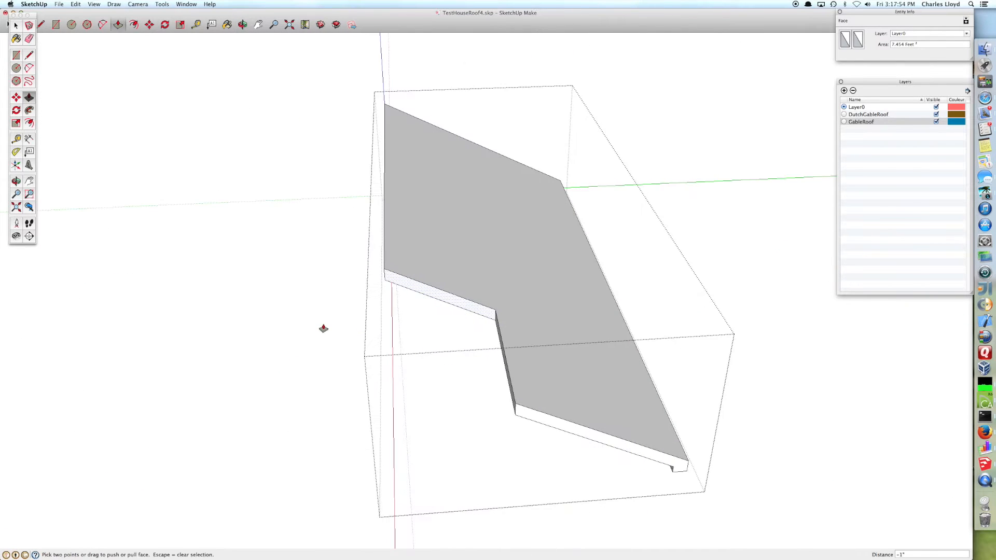
Push/Pull the L-shaped roof face and the small front panel to thickness, then select the small roof block
drag(324, 329, 271, 363)
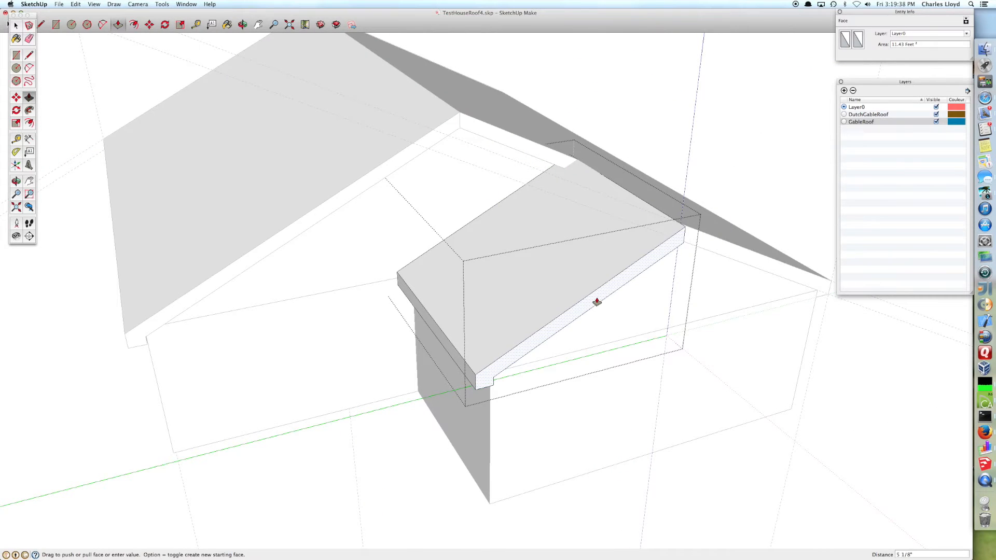
drag(597, 302, 678, 262)
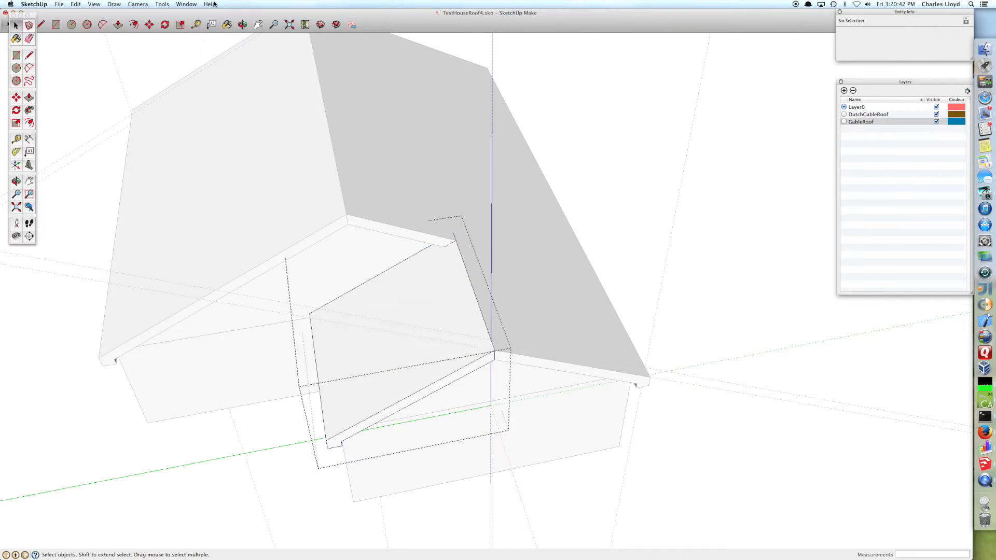
click(428, 302)
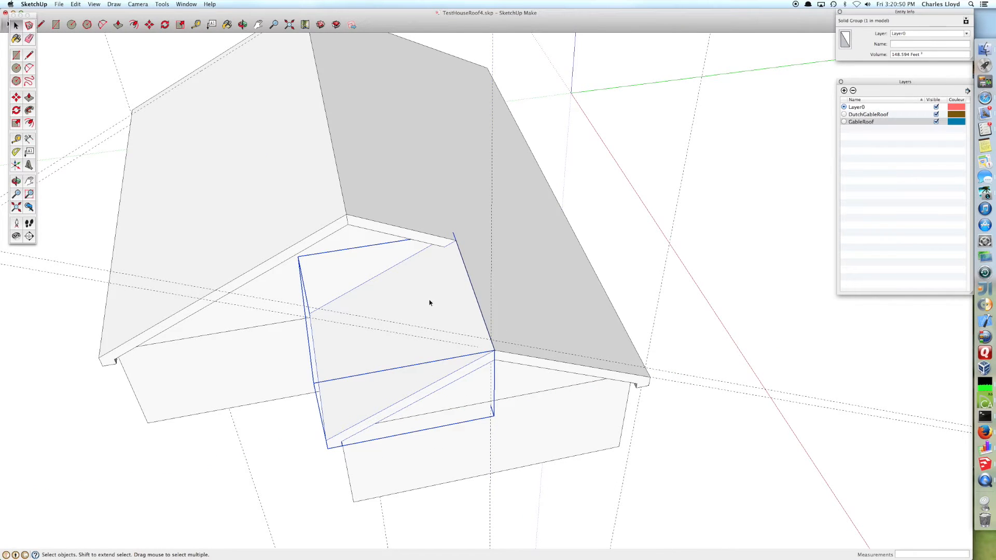
Choose a command from the Edit menu for the selected roof solid groups
click(93, 4)
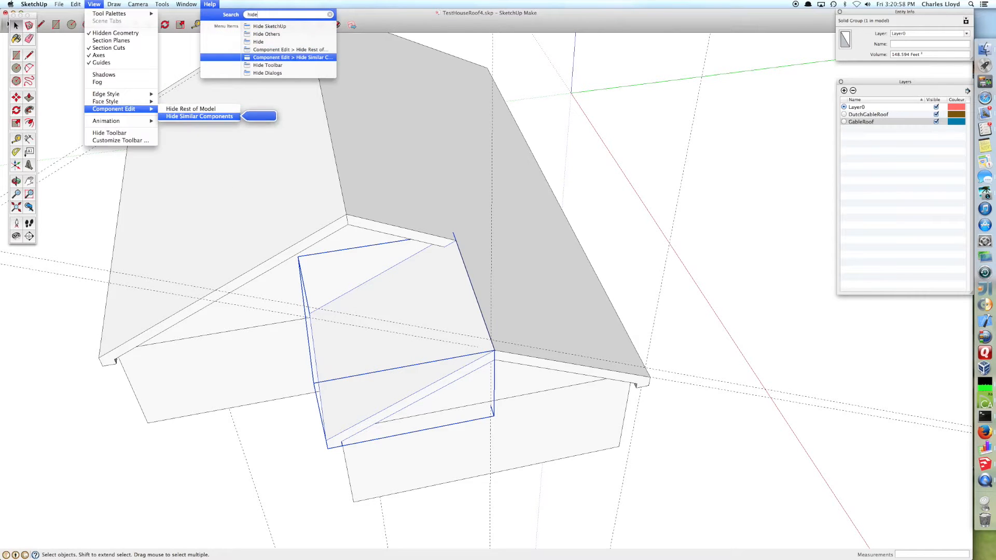
click(199, 116)
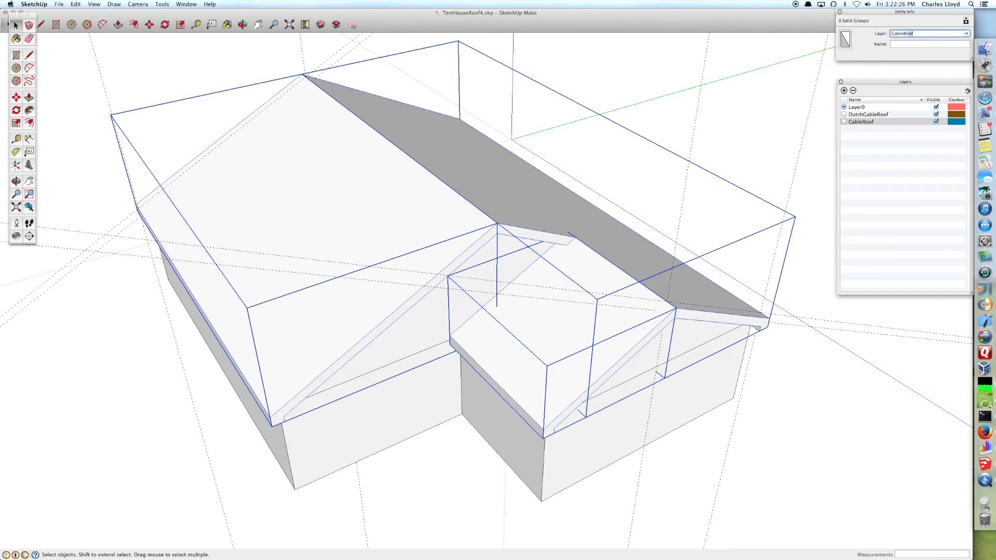
Delete the selected boxy solid groups, leaving clean gable roofs
text(del)
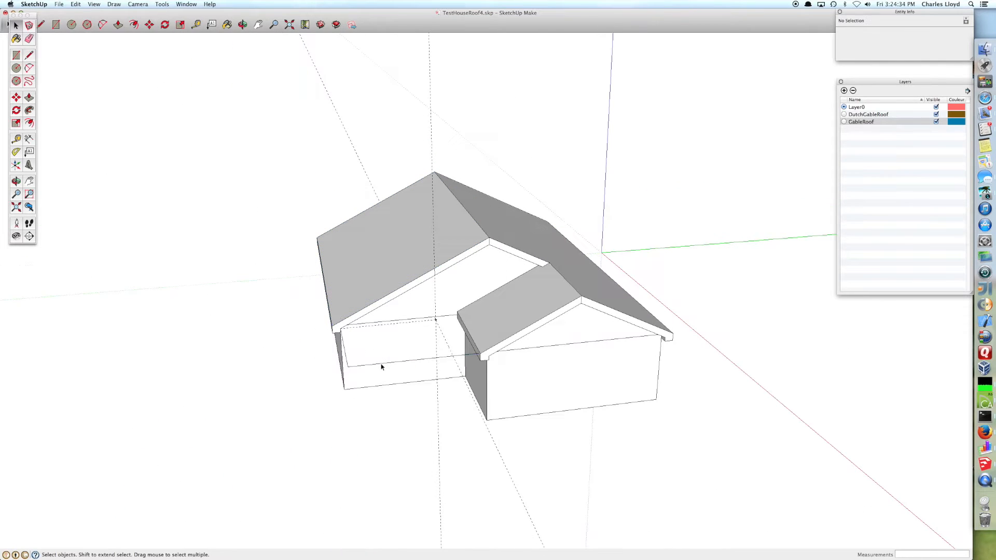
click(341, 356)
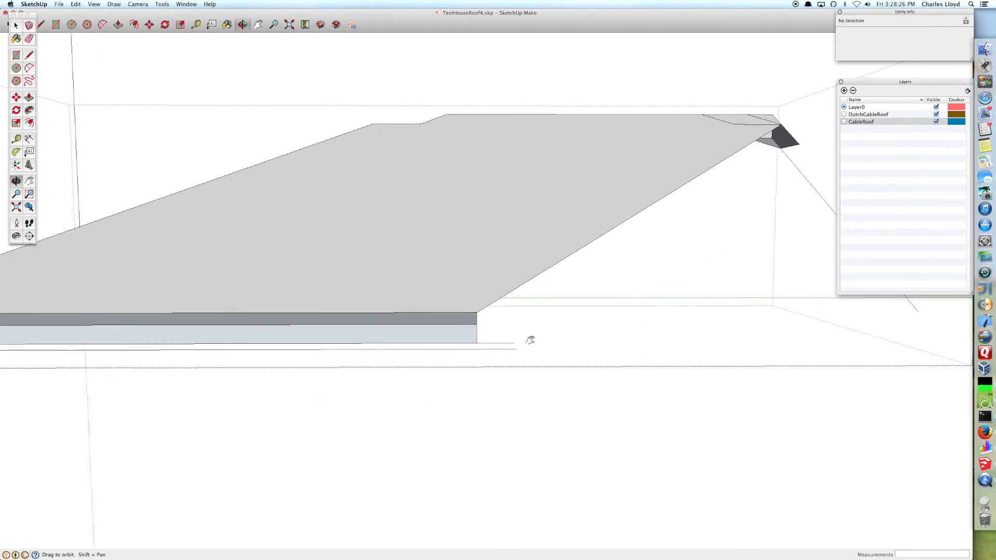
drag(530, 340, 265, 451)
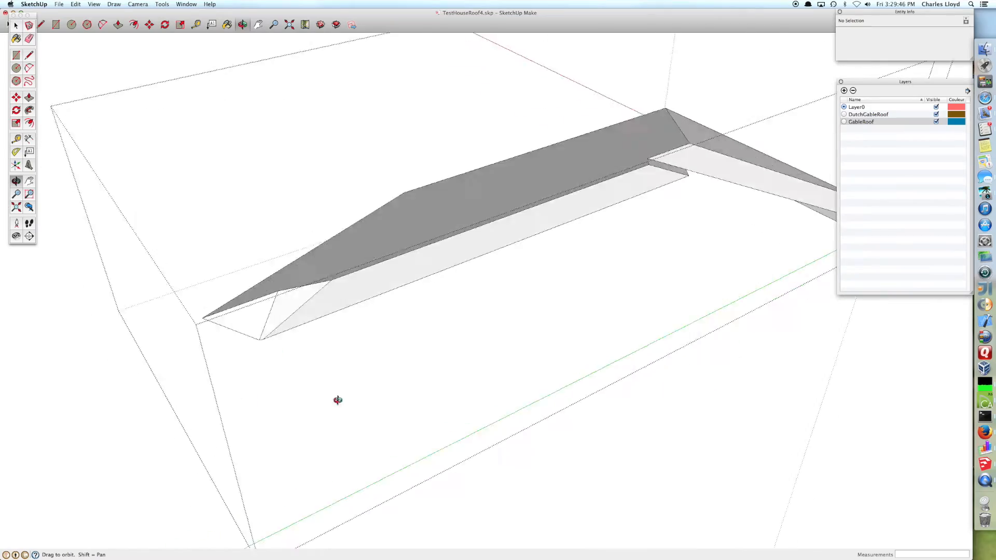
drag(336, 400, 358, 339)
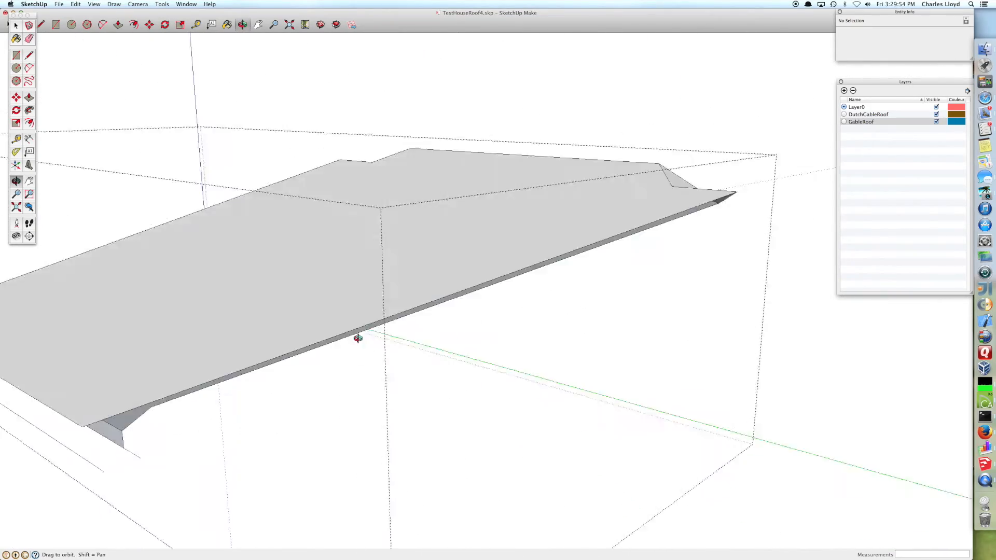
drag(359, 337, 461, 443)
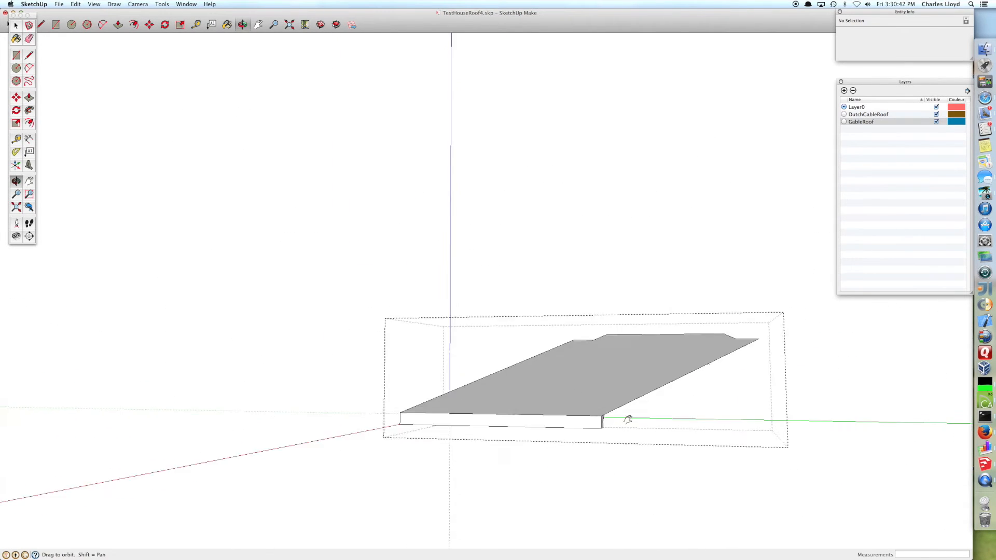
scroll(up, 3)
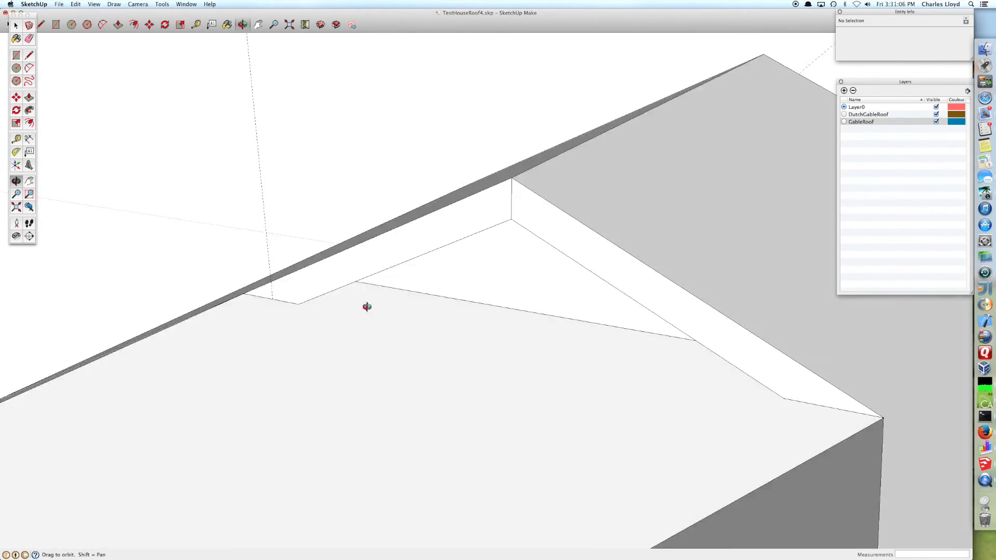
Orbit to an overview and hide the GableRoof layer
drag(366, 307, 682, 337)
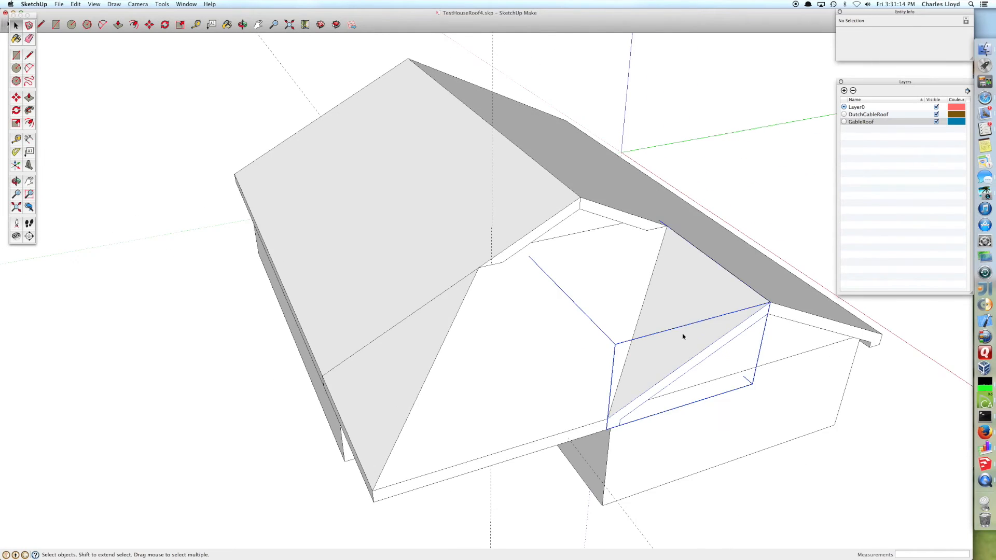
click(698, 312)
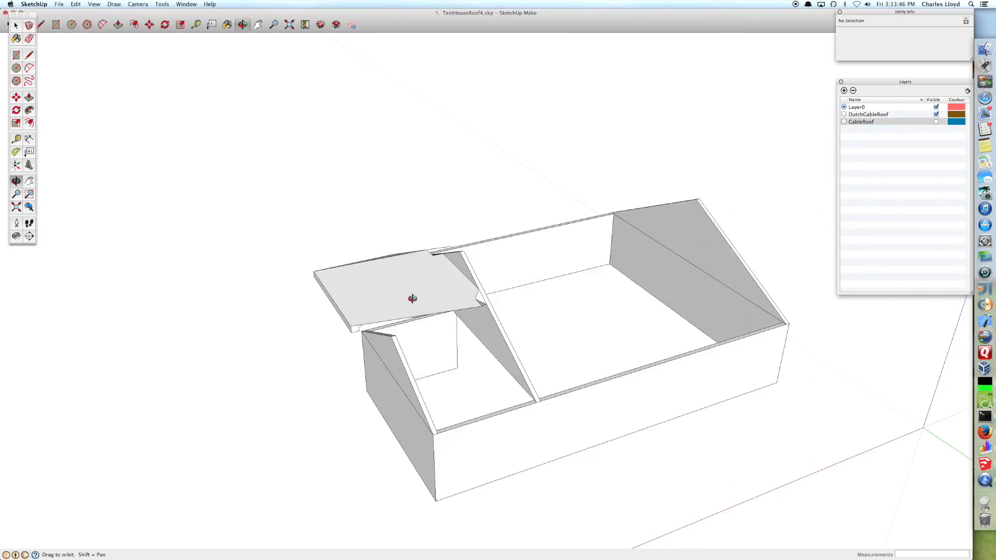
Orbit to an overview of the house and bring up the Window menu for Materials
drag(412, 299, 666, 260)
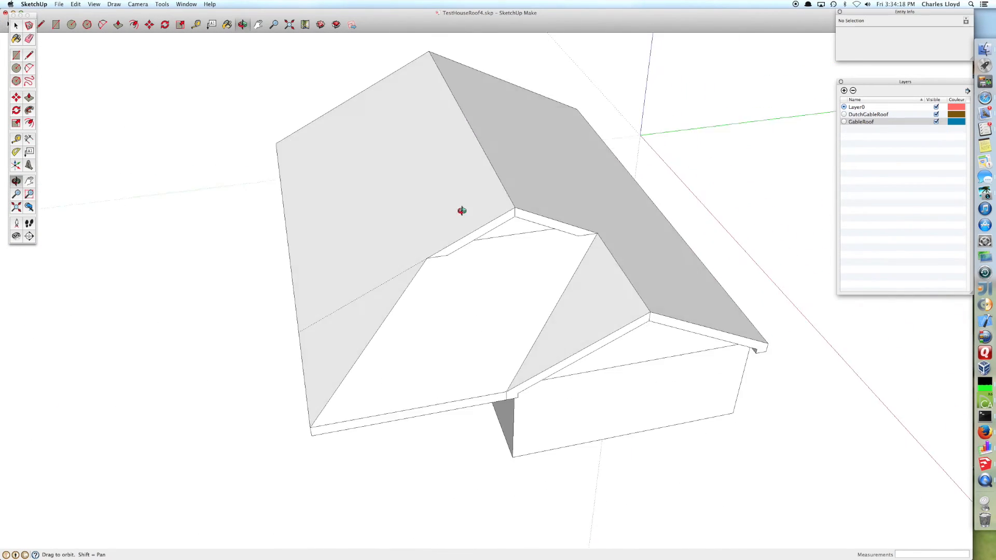
click(93, 4)
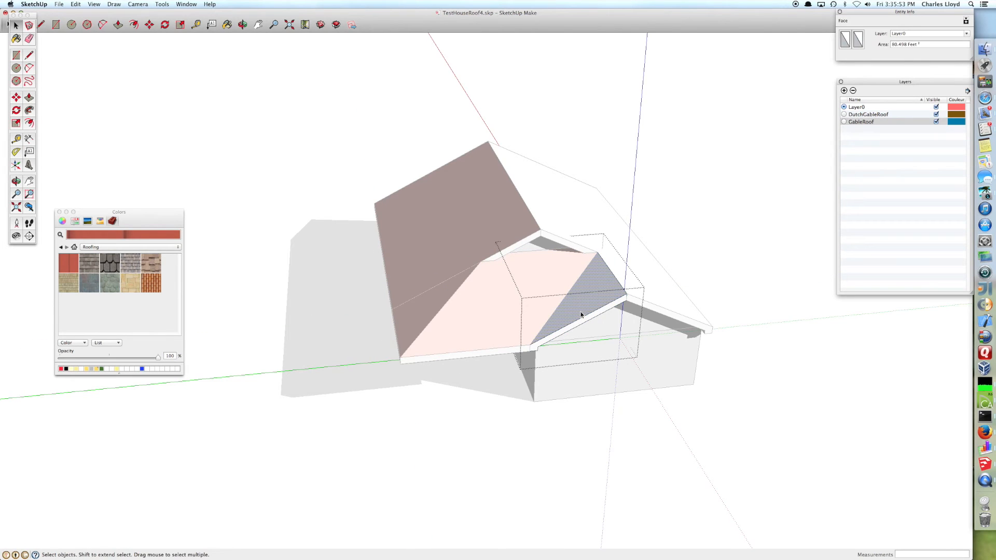
Paint a roof face with the red metal roofing material
click(655, 289)
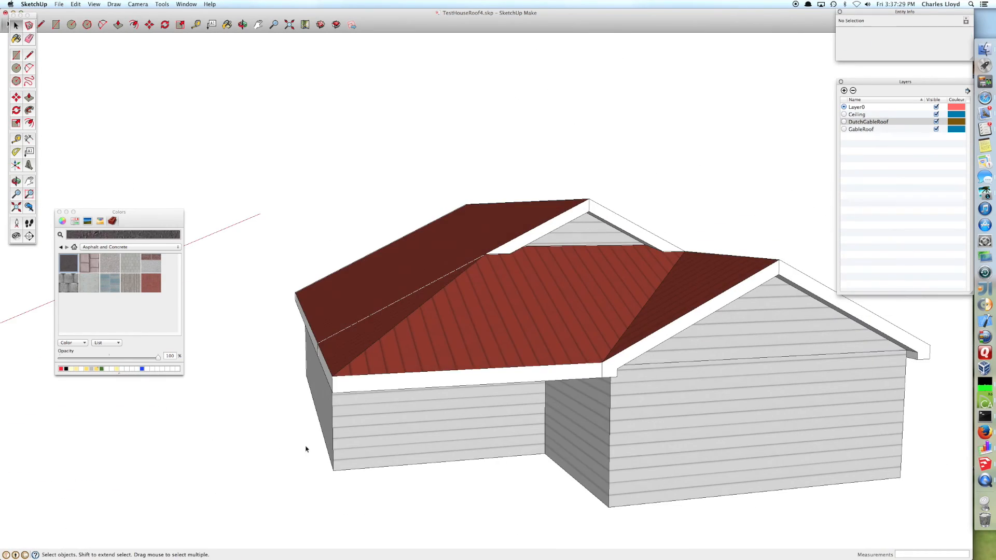
Look over the textured house, then reach the View menu's Shadows entry
click(936, 121)
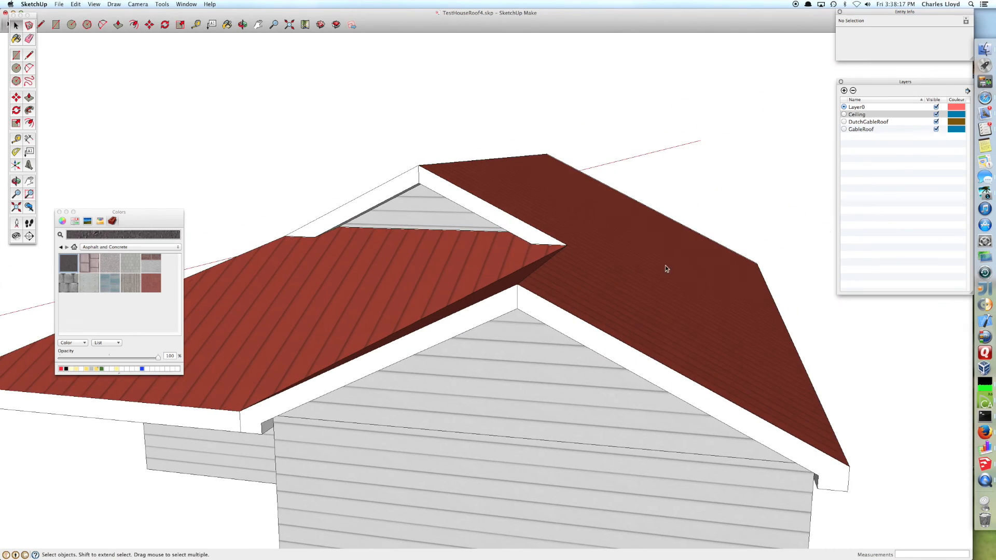
click(93, 4)
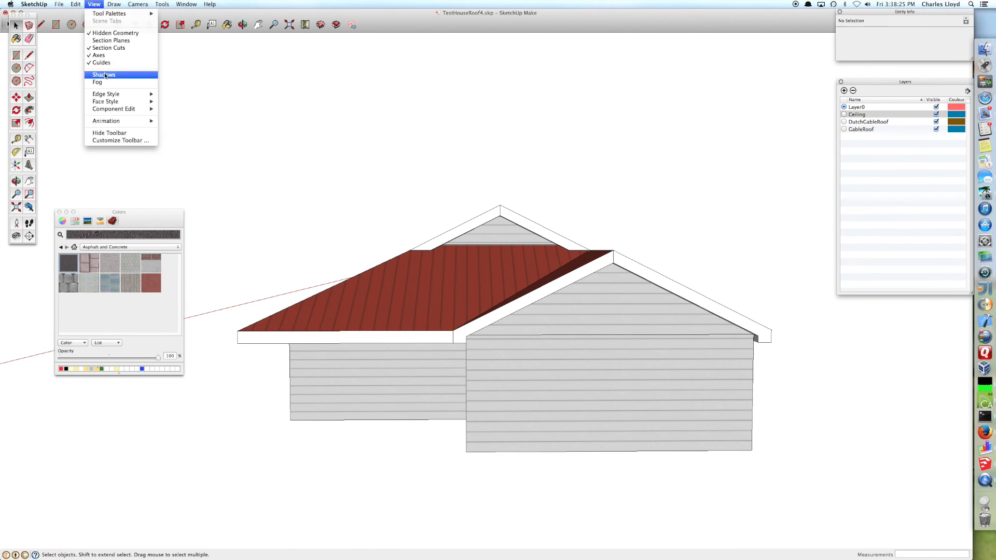
Switch Shadows on so the house casts a ground shadow, checking it from a wider view
click(102, 75)
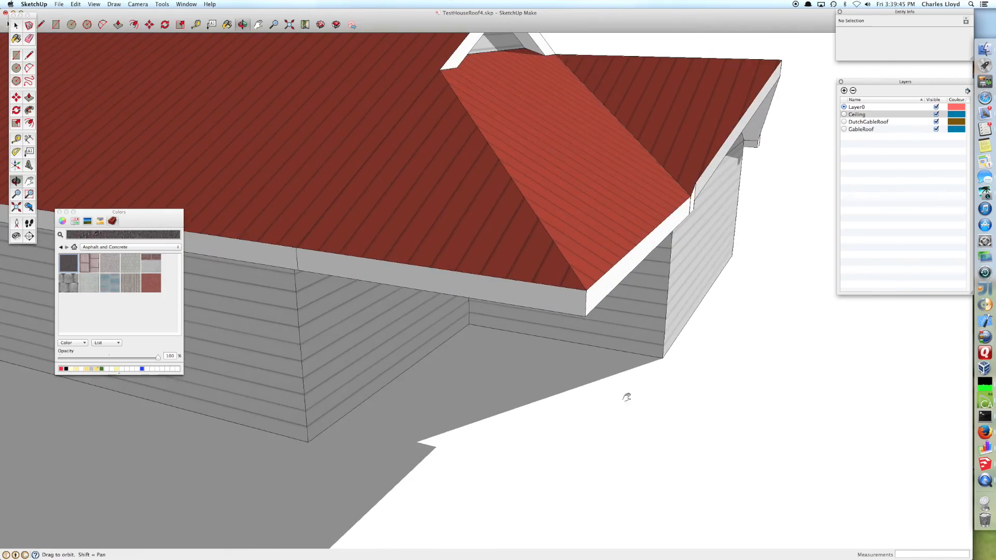
drag(626, 398, 246, 484)
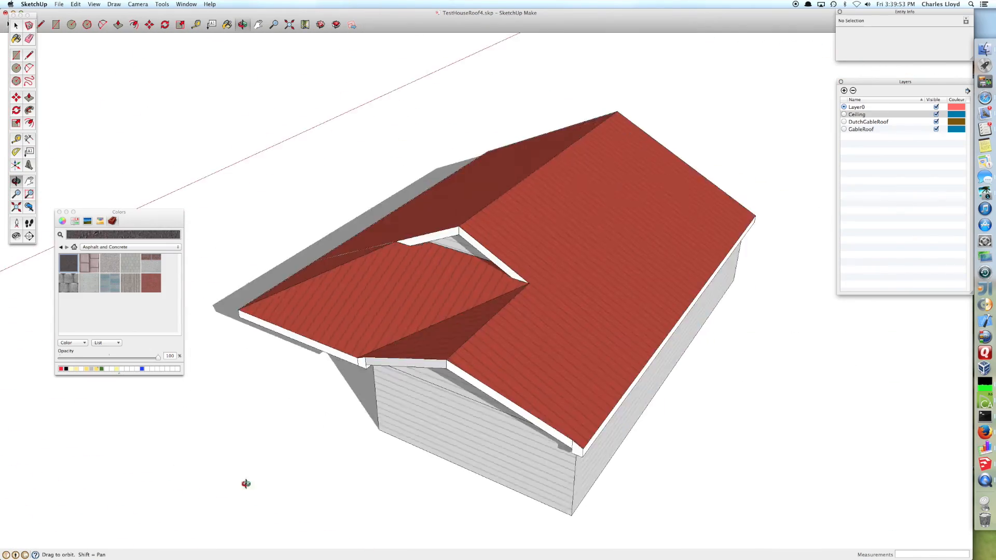